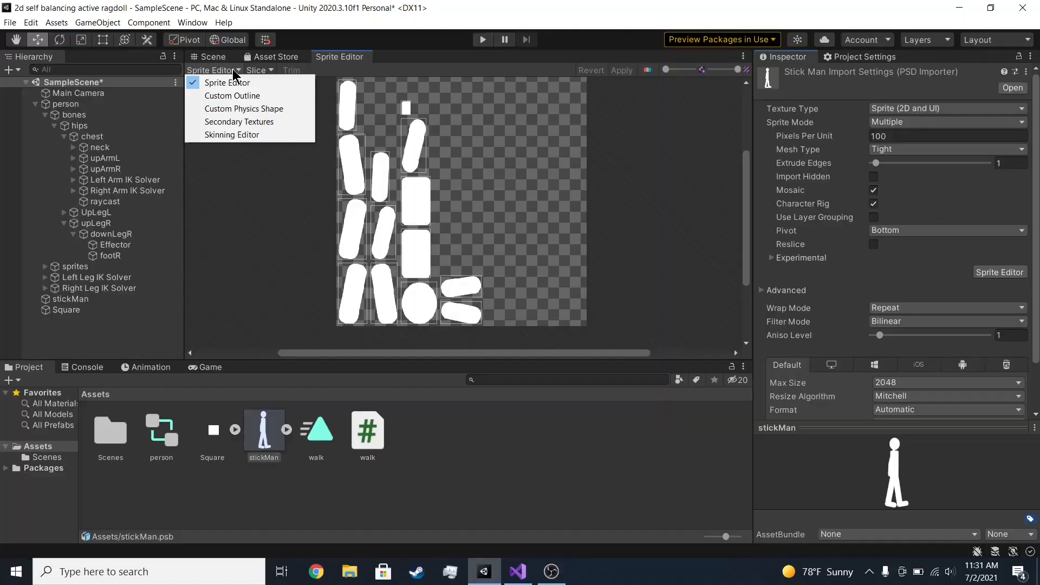
- Inspect the footL bone in the Skinning Editor, then return to the Scene view
left_click(231, 134)
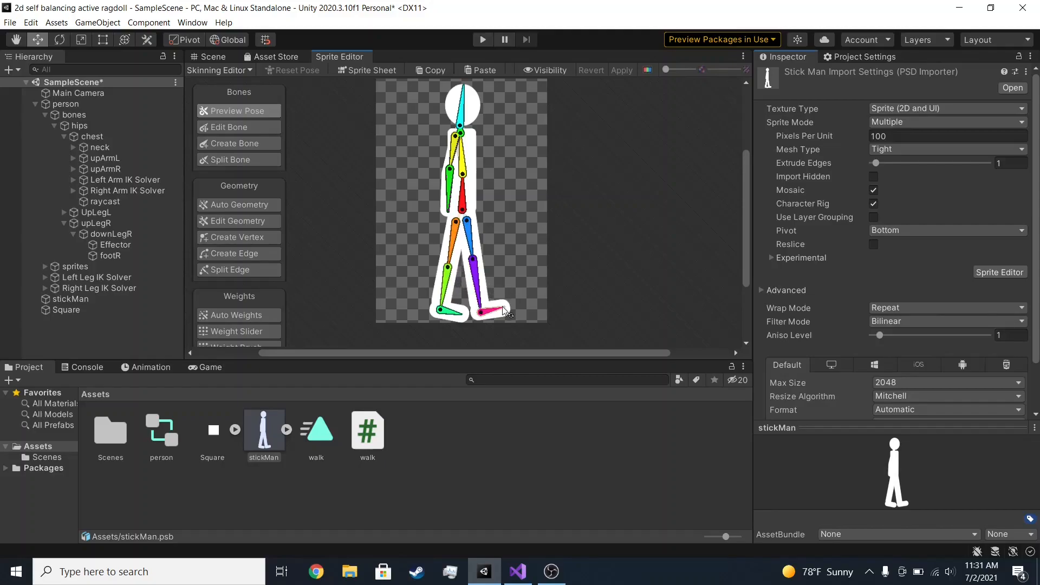
left_click(482, 312)
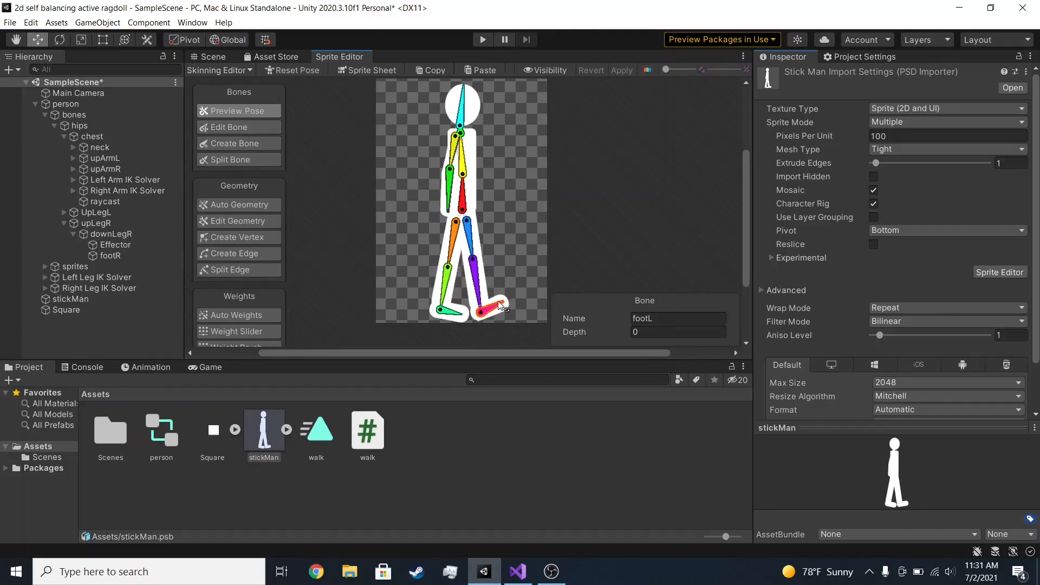
left_click(212, 56)
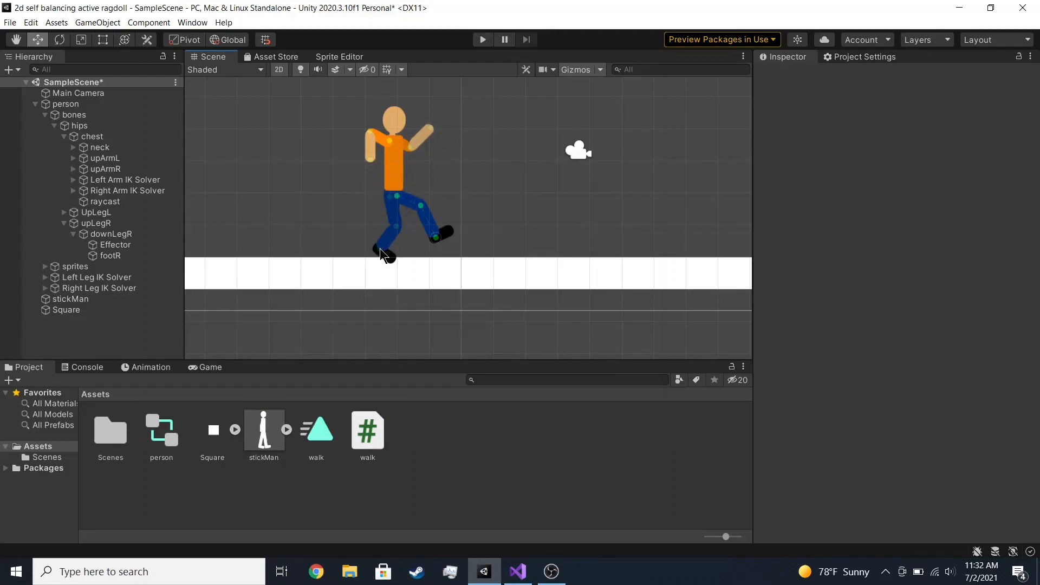
- Enter play mode and bring the Game view into the bottom panel
left_click_drag(383, 254, 354, 207)
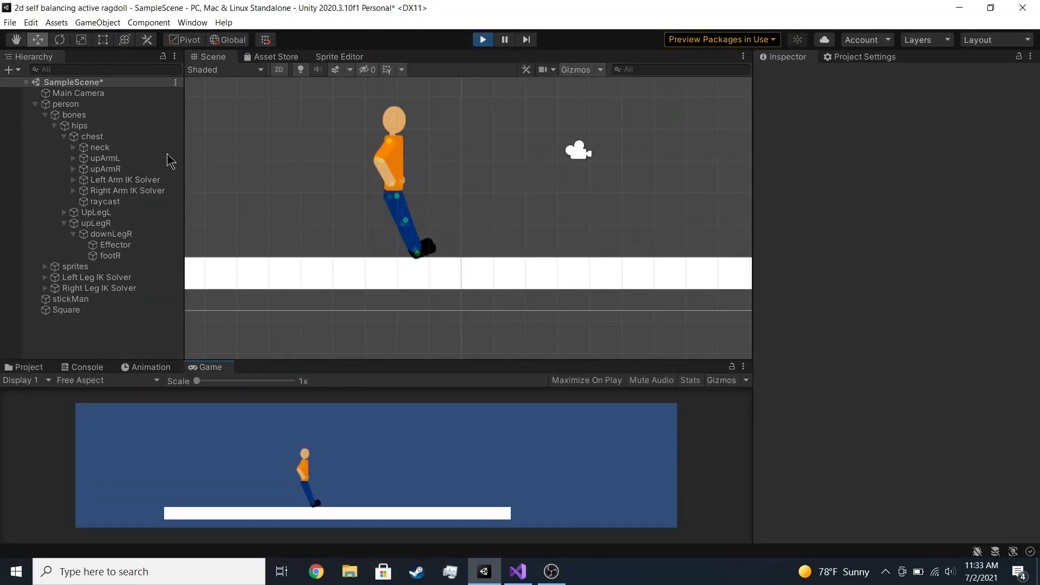
- Select the hips bone and drag it progressively right so the legs step
left_click(79, 126)
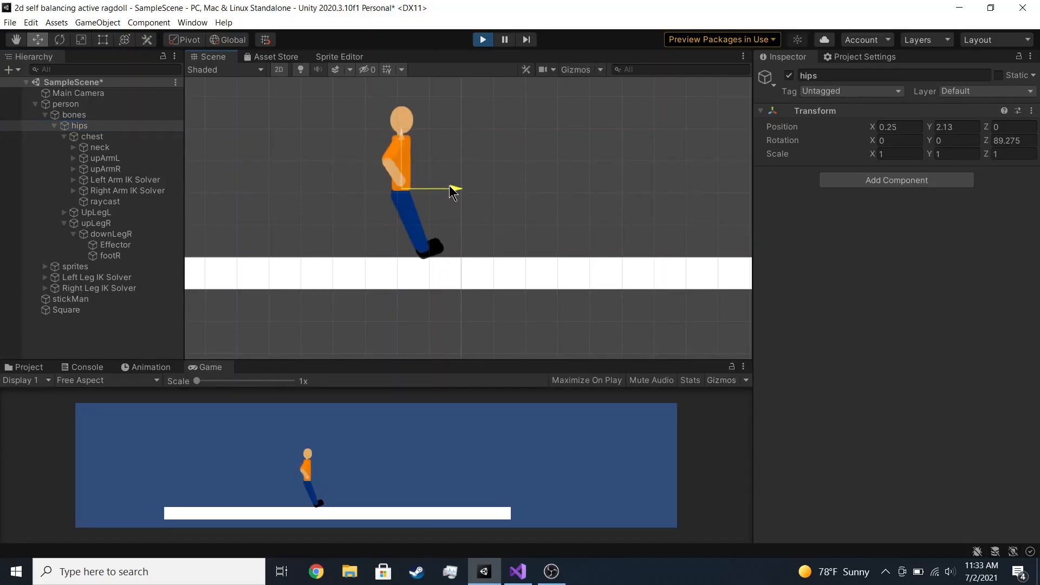
left_click_drag(451, 191, 490, 191)
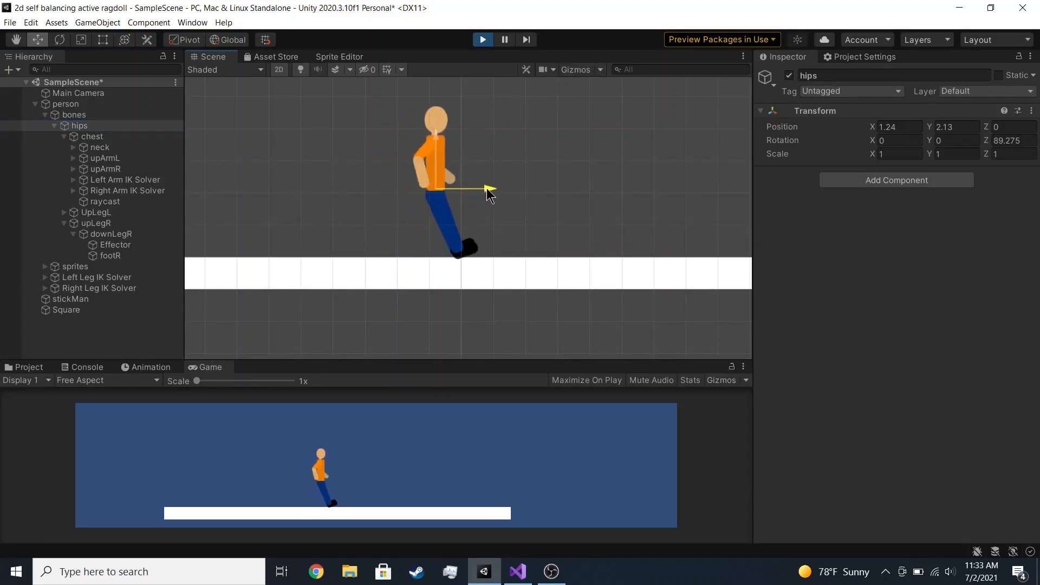
left_click_drag(488, 190, 600, 190)
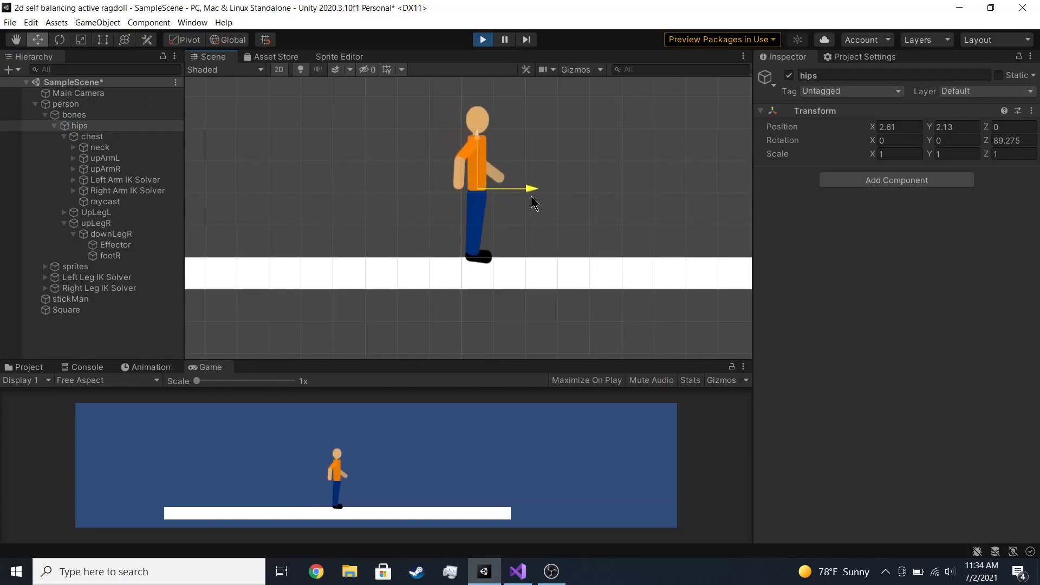
left_click_drag(531, 188, 617, 188)
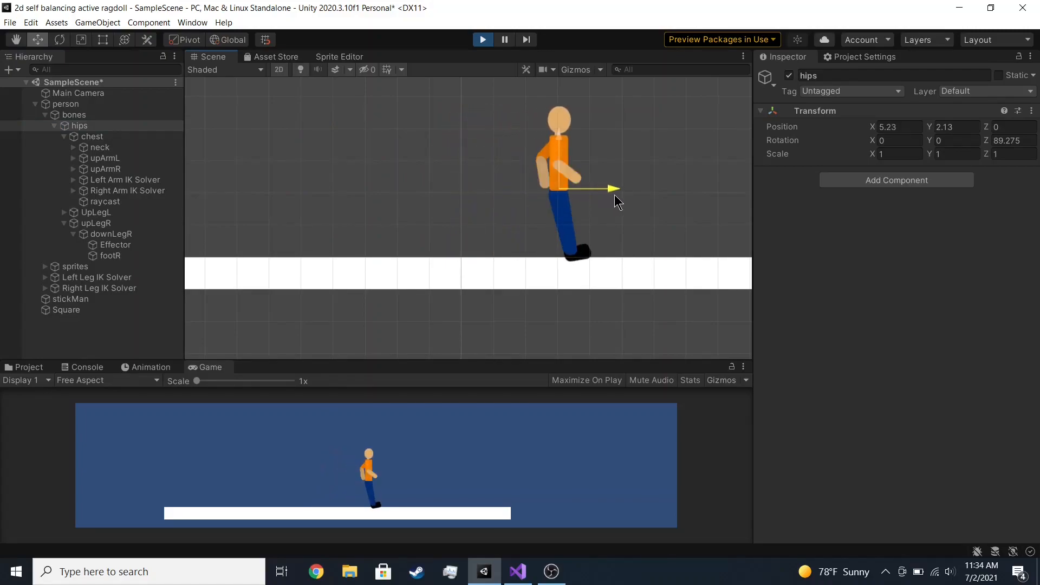
- Drag the hips left, then right again to test foot placement
left_click_drag(611, 189, 667, 189)
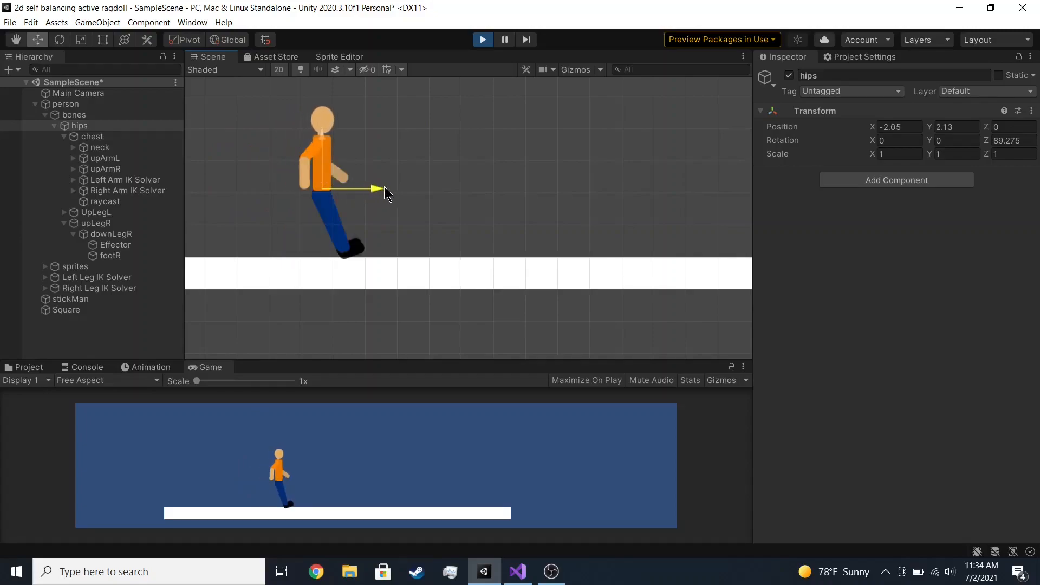
left_click_drag(382, 189, 491, 189)
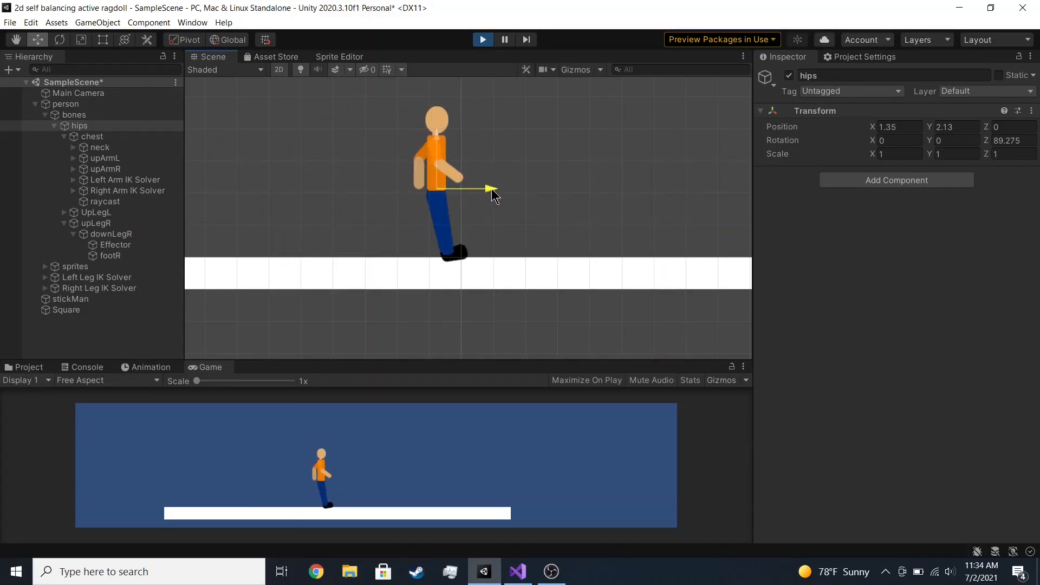
left_click_drag(491, 189, 582, 189)
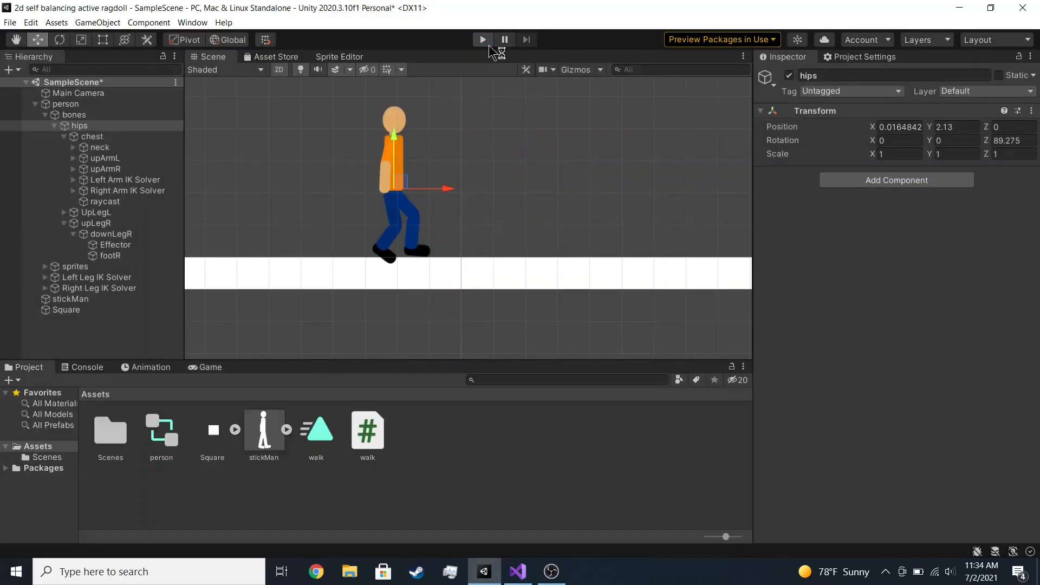
- Stop play mode and select person to show IK Manager 2D and Walk (stepping distance 1.5)
left_click(482, 39)
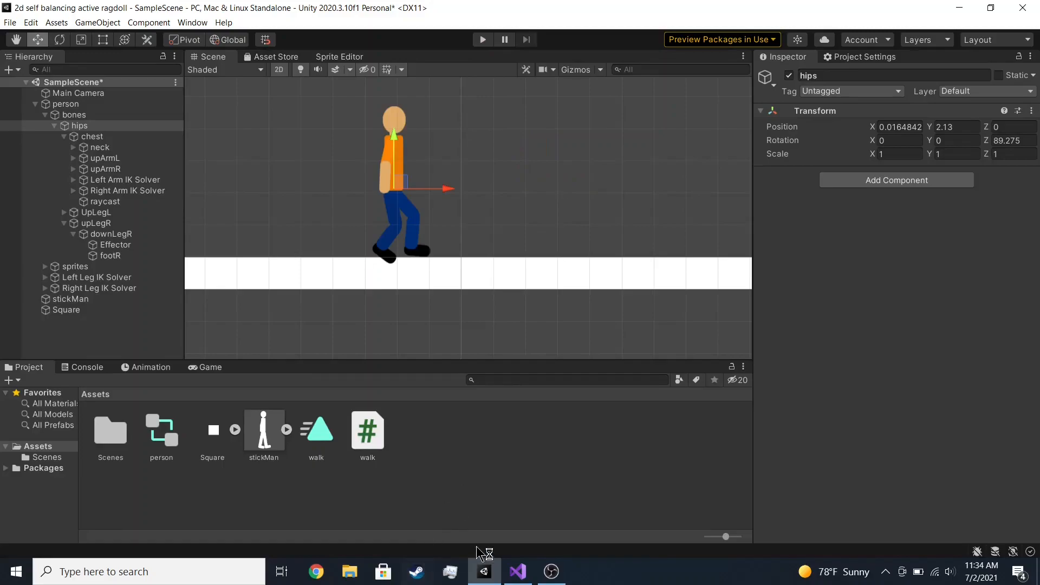
mouse_move(517, 571)
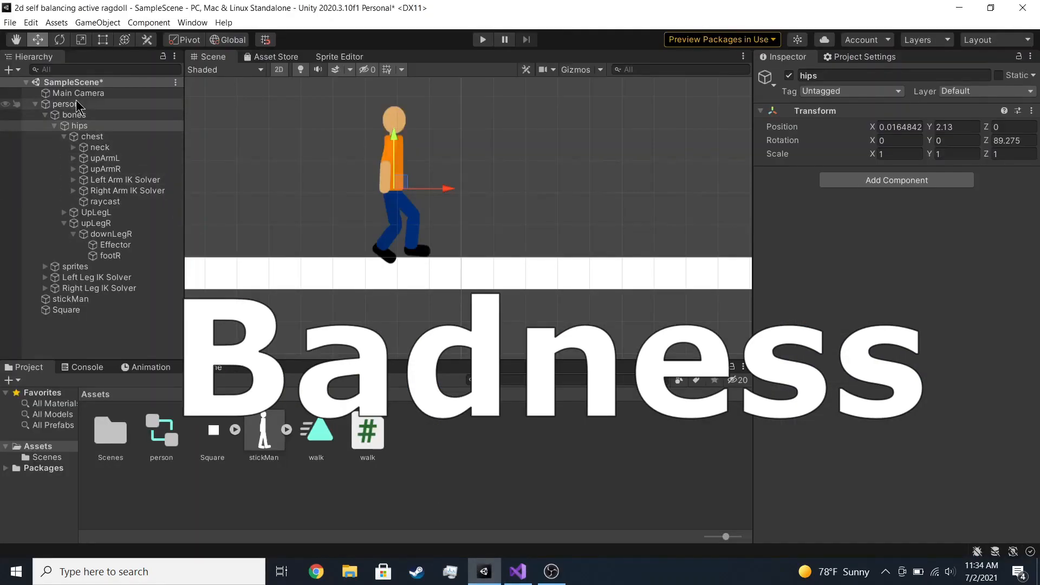
left_click(65, 104)
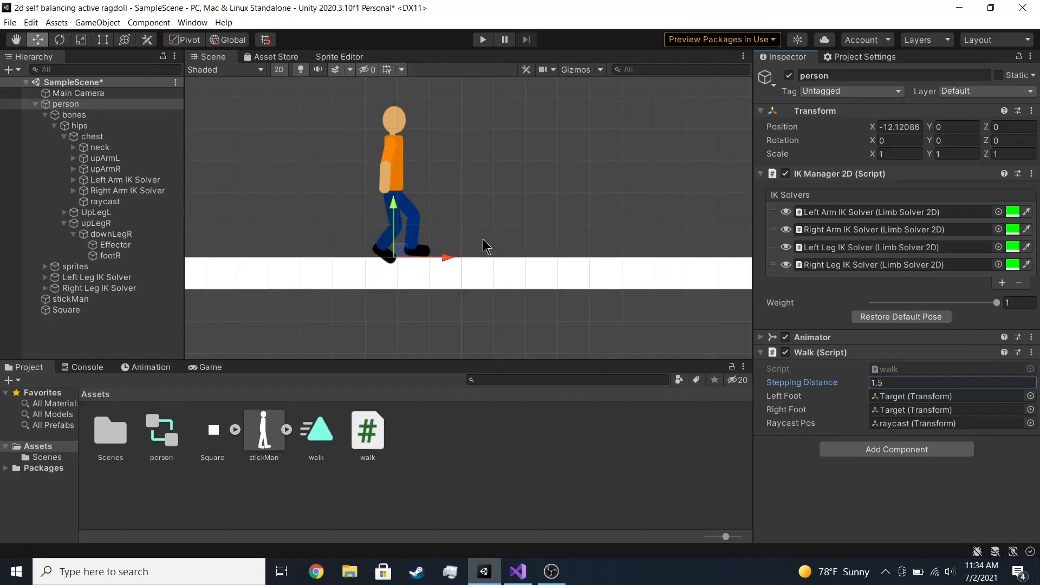
mouse_move(476, 251)
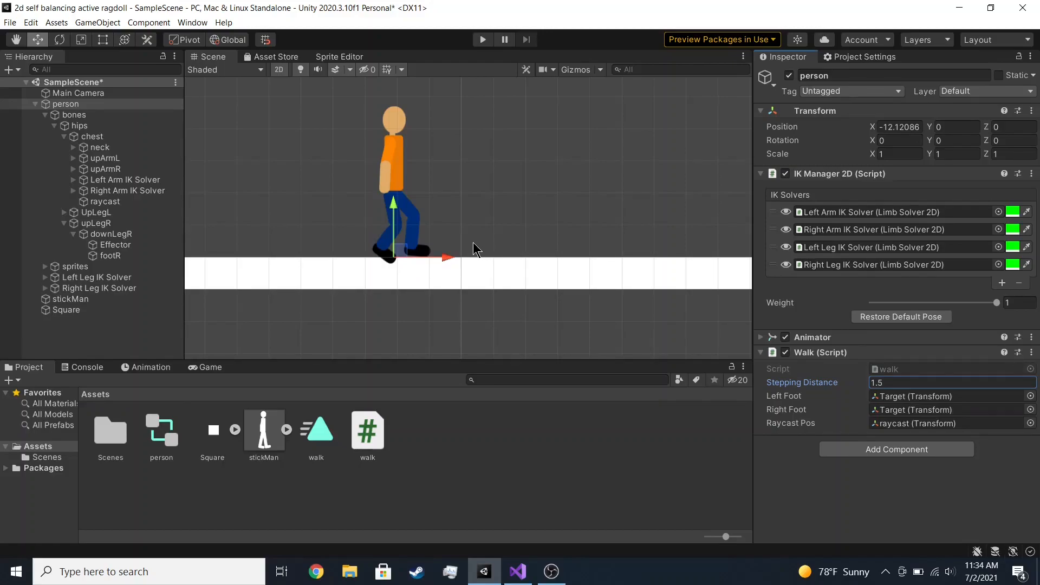
left_click(482, 39)
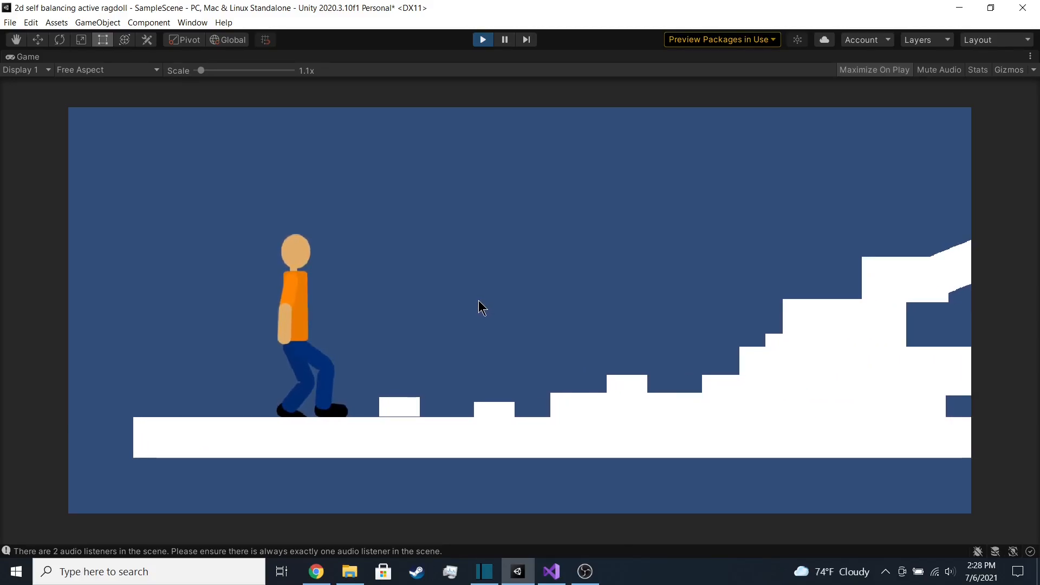
- Start play mode to watch both ragdolls climb the sloped white ramp
left_click(483, 39)
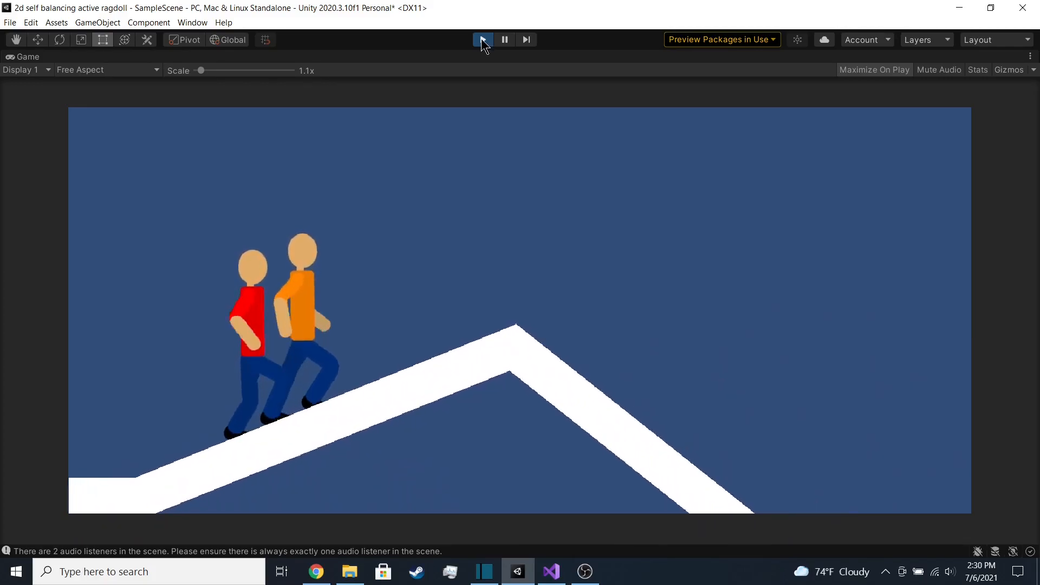